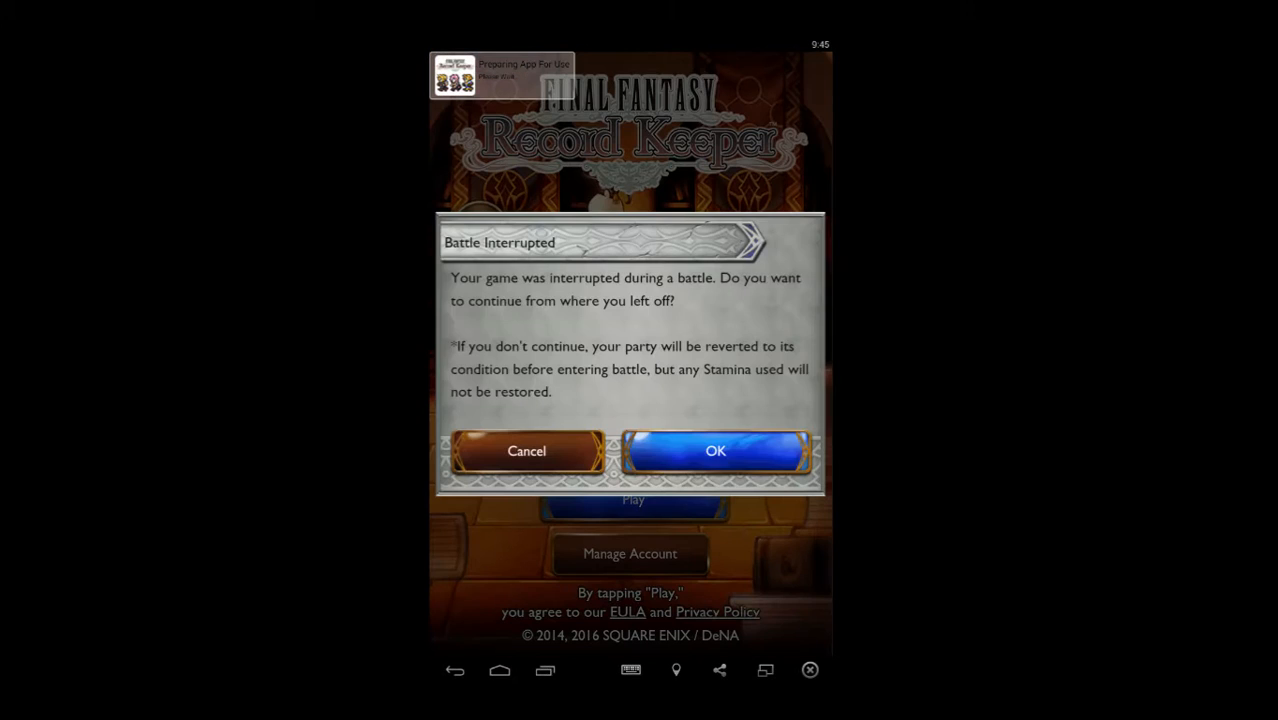
Step: Resume the interrupted battle and win it with Champion rank and 9744 EXP
left_click(715, 450)
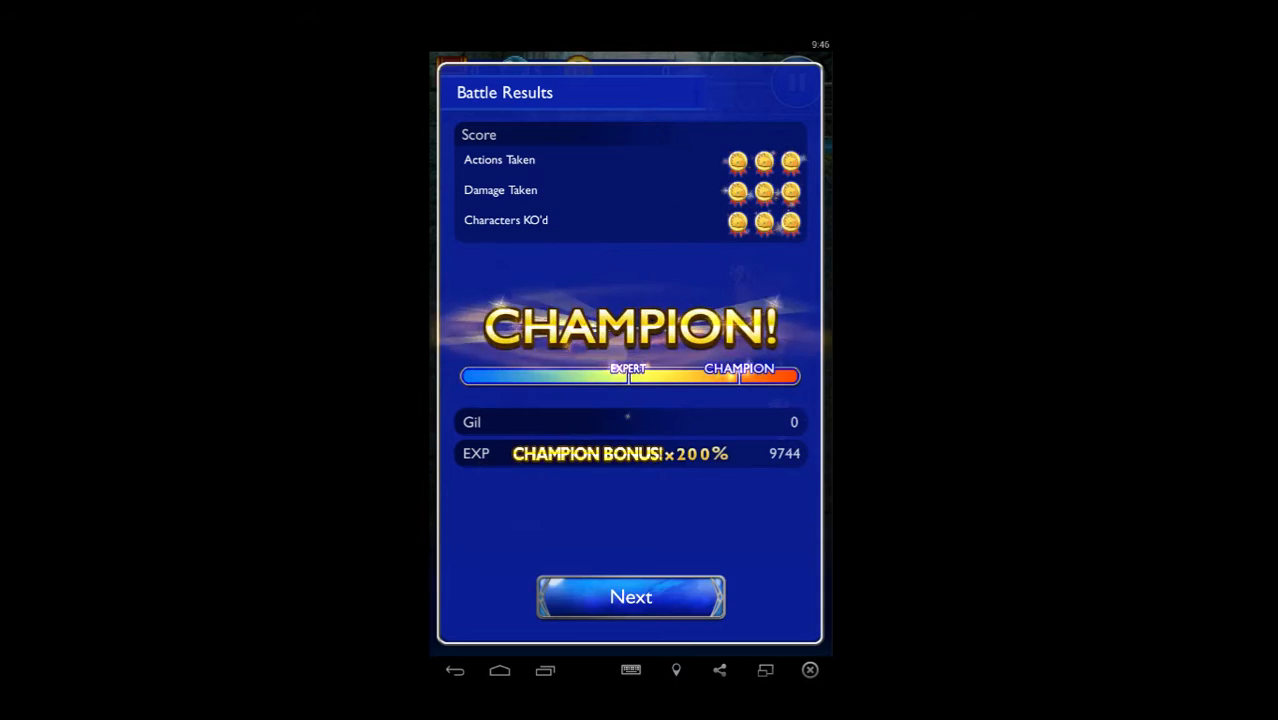
Step: Move past Battle Results and accept the Greater Holy Orb and Mythril rewards
left_click(630, 596)
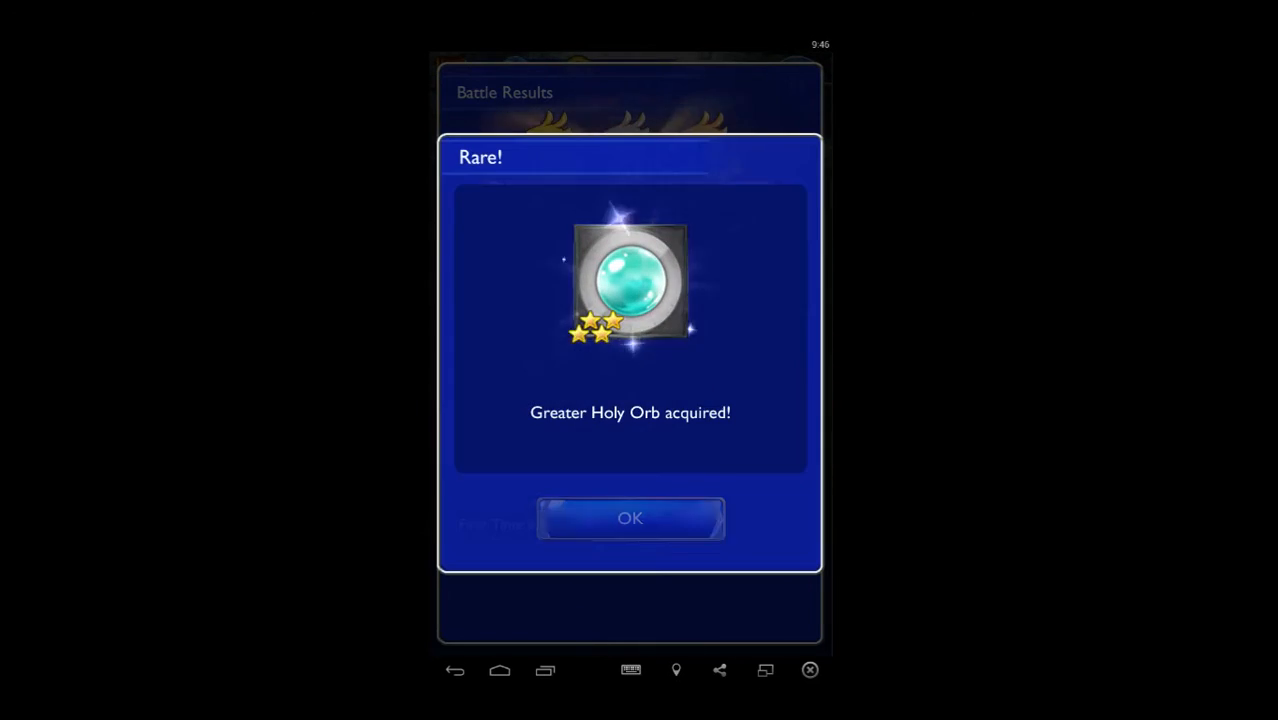
left_click(630, 518)
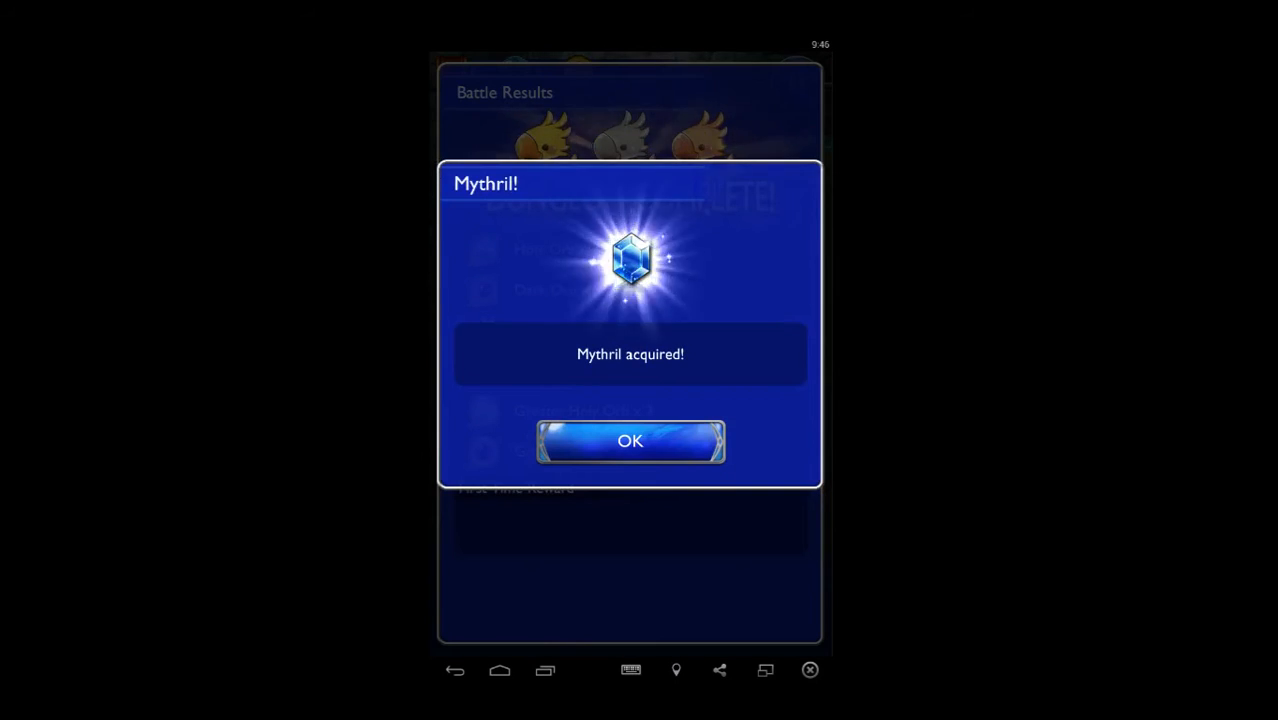
left_click(630, 441)
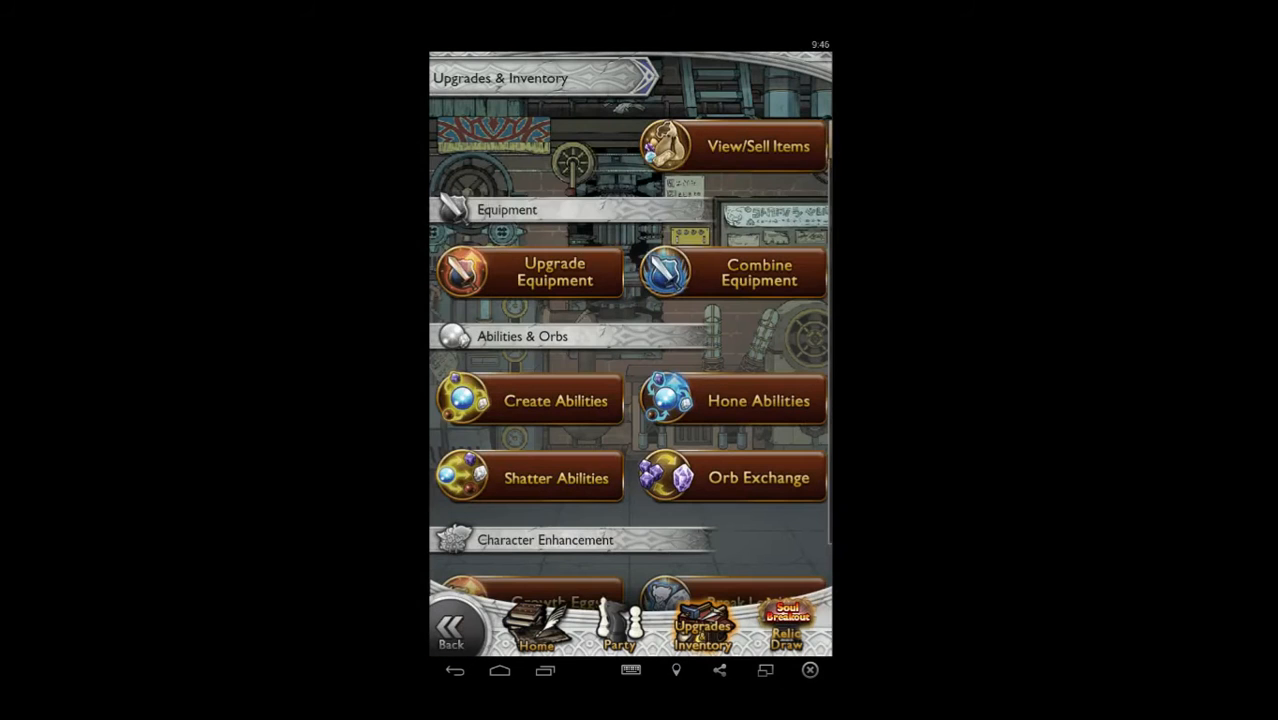
Step: Create the Ruinga ability from the Create Abilities list
left_click(555, 400)
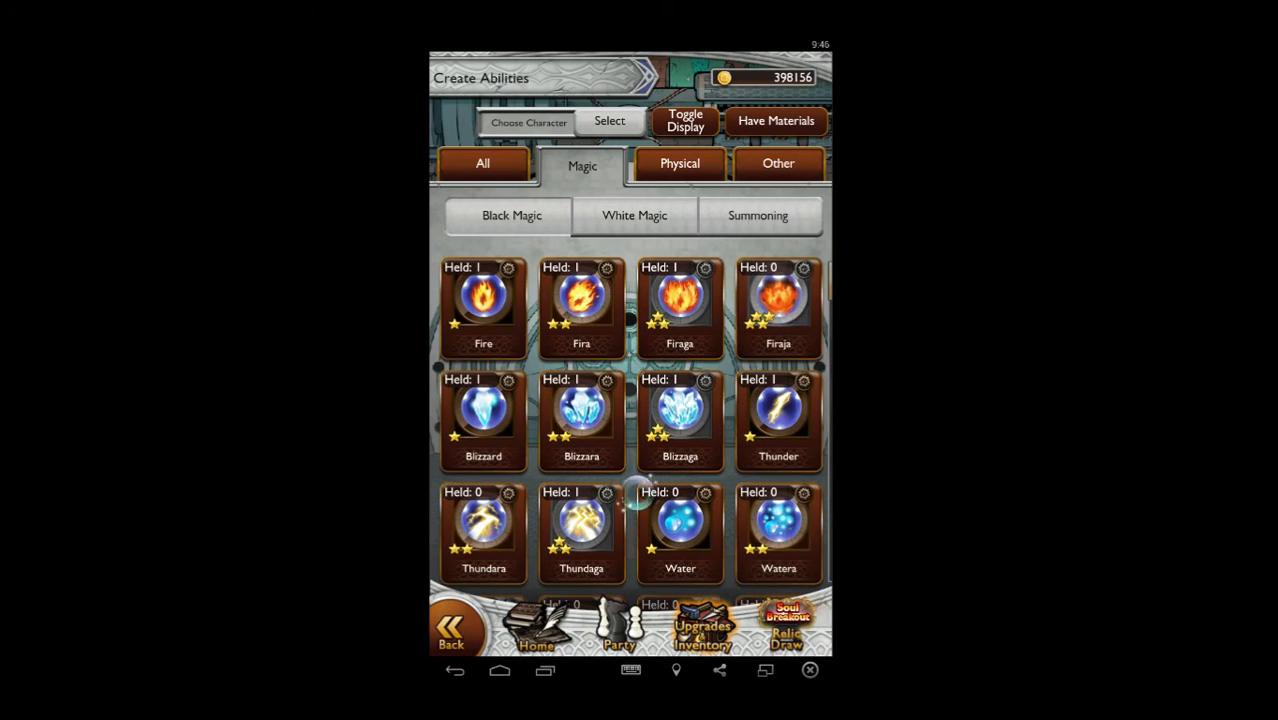
scroll("down", 3)
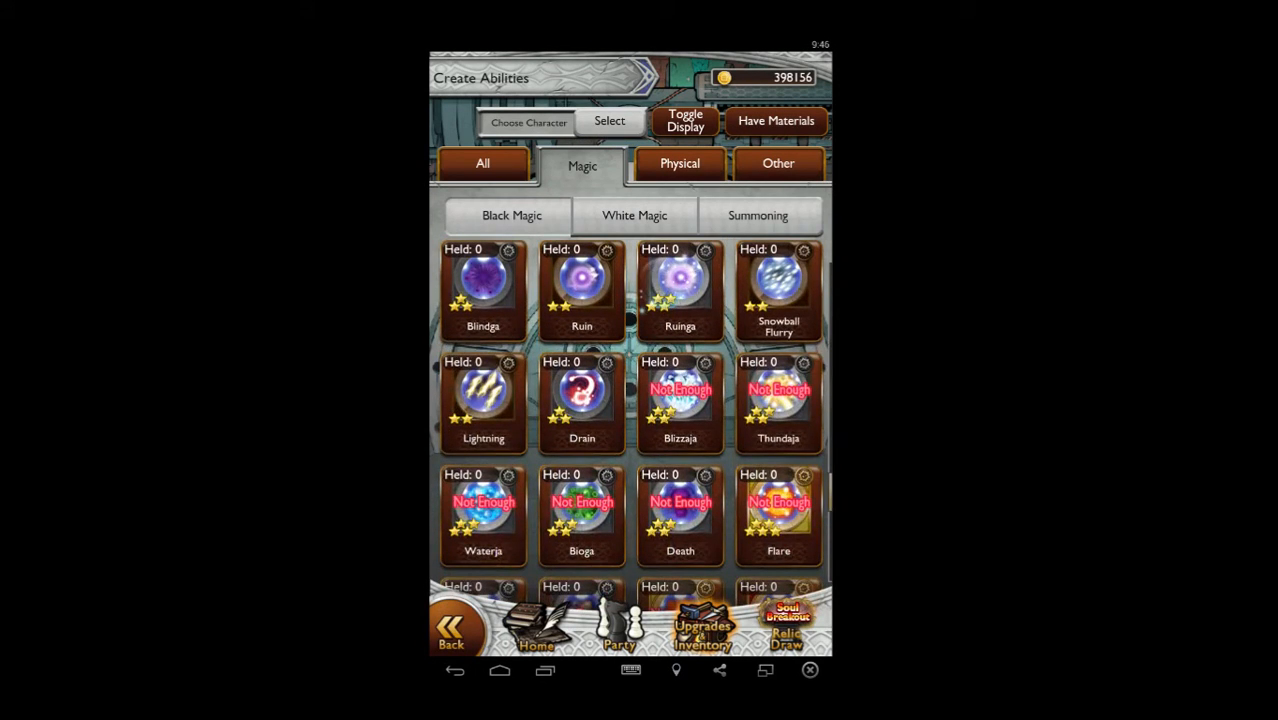
left_click(680, 290)
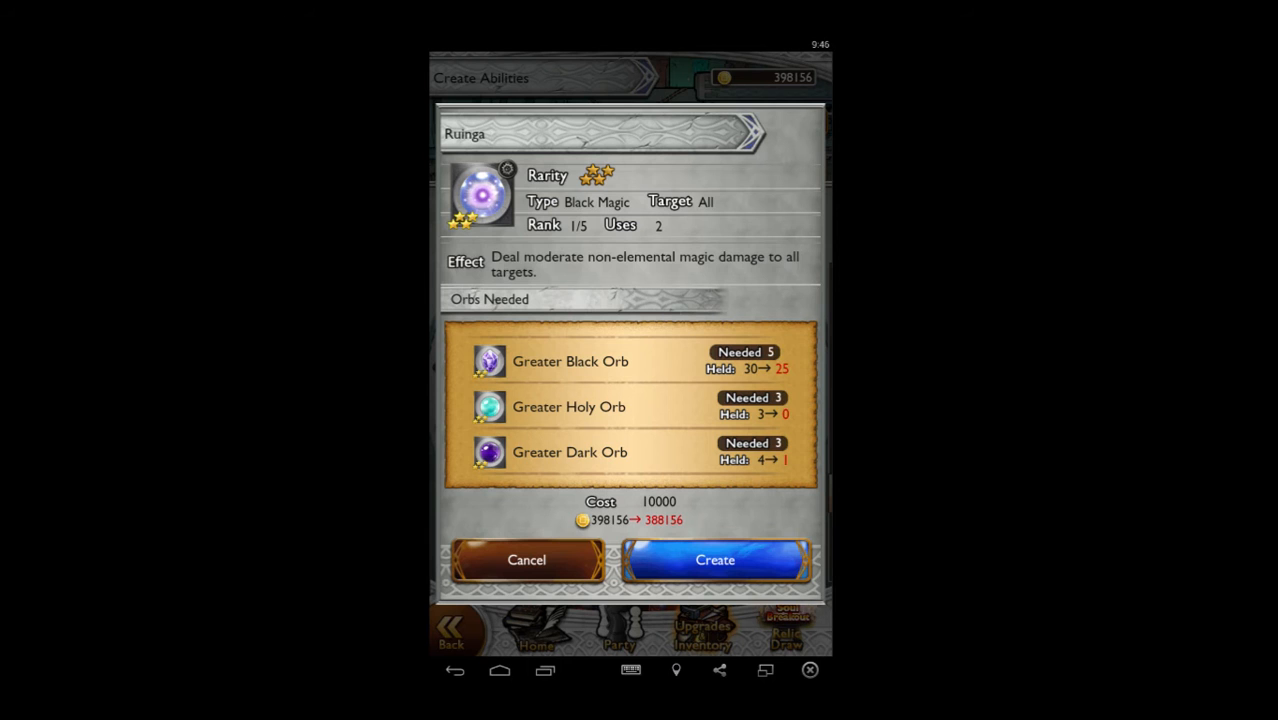
left_click(714, 559)
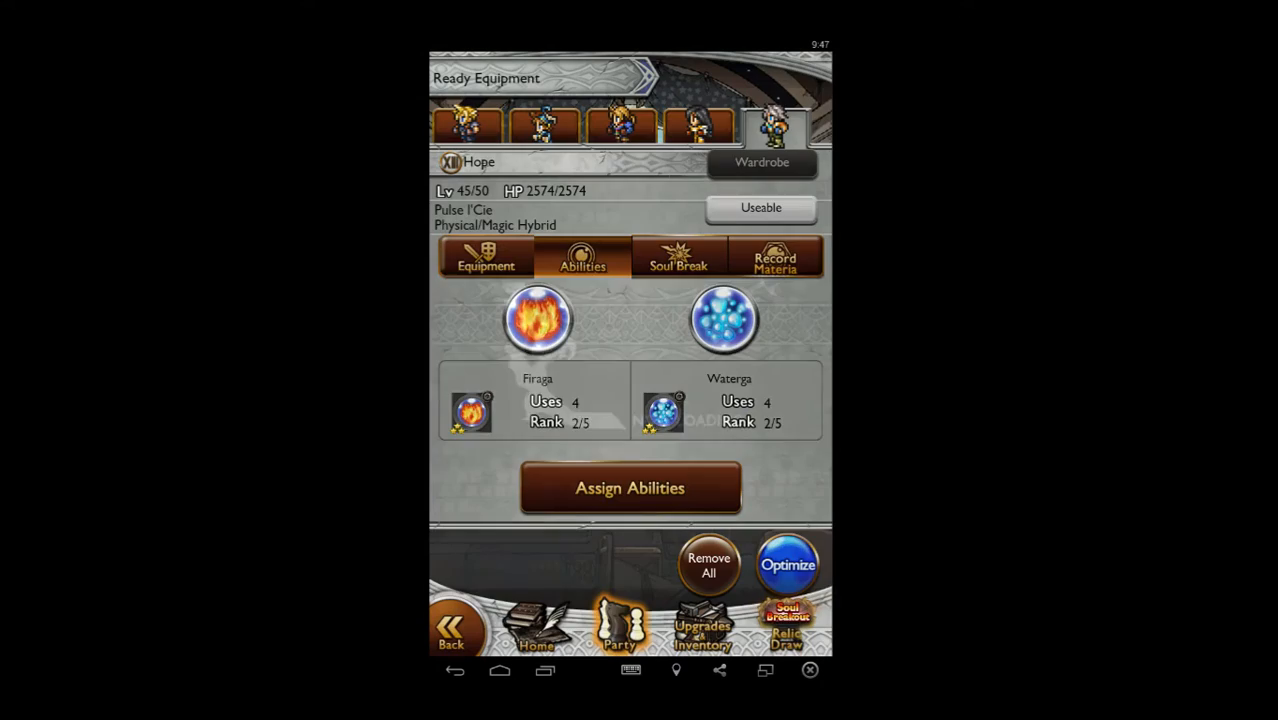
Step: Open Hope's ability assignment showing Firaga and Waterga equipped
left_click(630, 488)
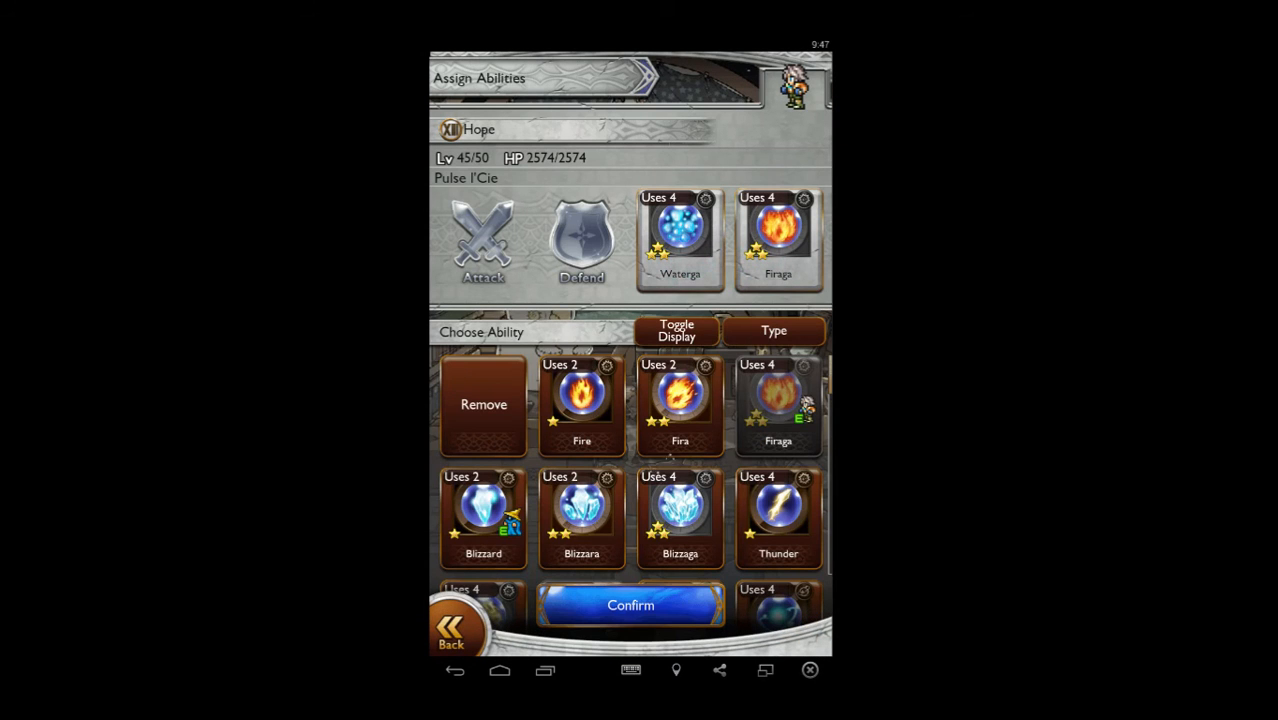